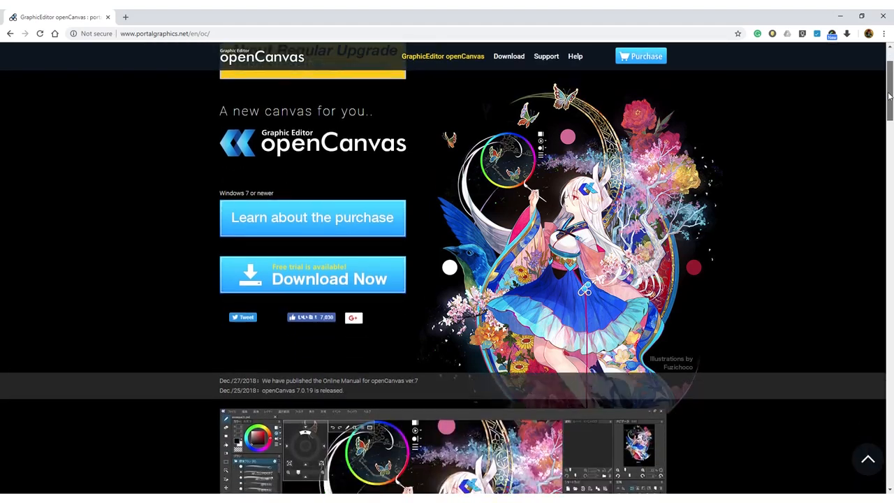
Marquee-select the character's nose and bring up Free Transform, hovering Rotate and Perspective
scroll("down", 3)
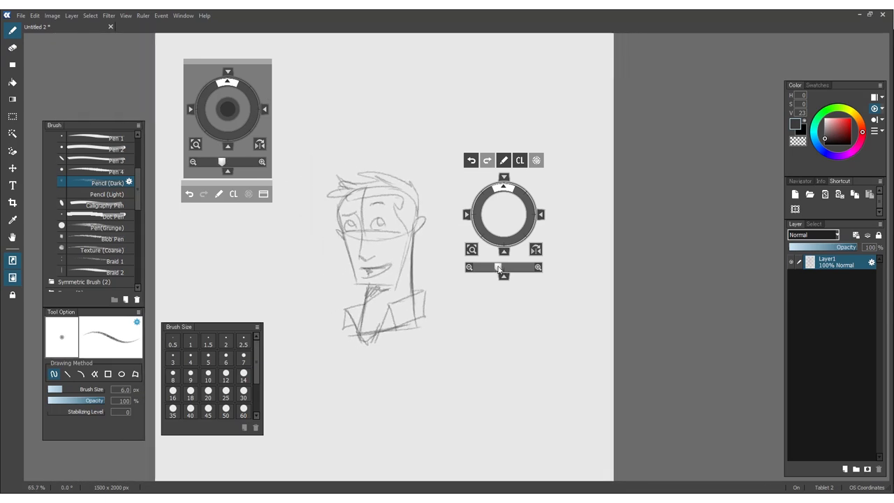
left_click_drag(503, 212, 534, 249)
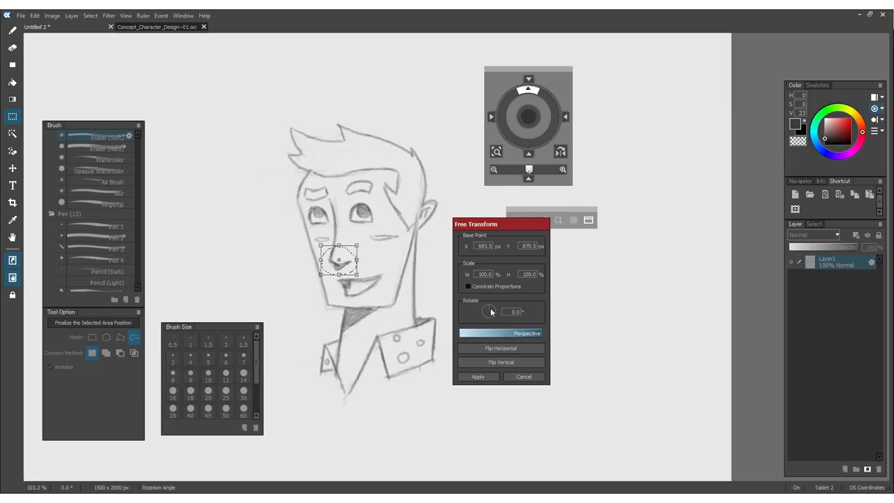
left_click_drag(486, 311, 489, 310)
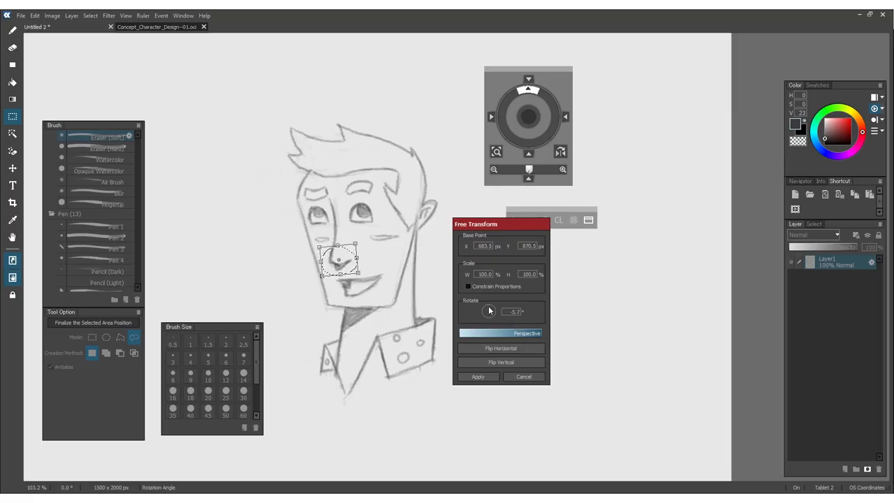
left_click(500, 333)
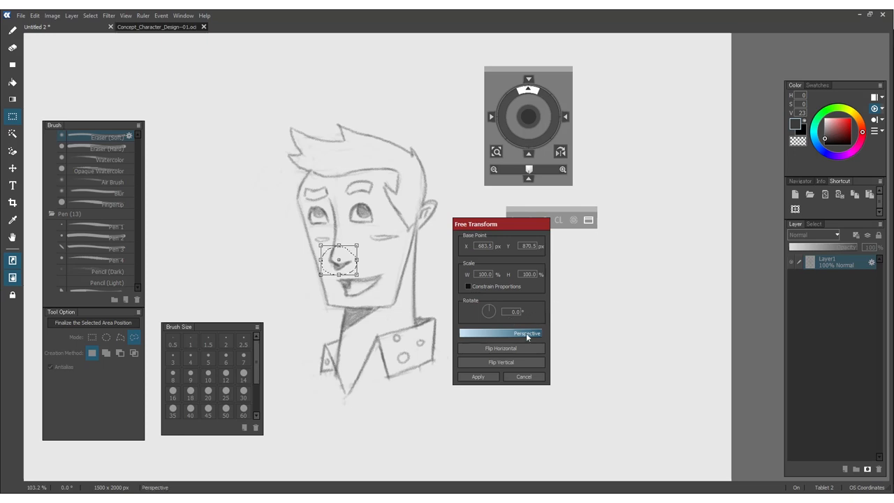
mouse_move(513, 366)
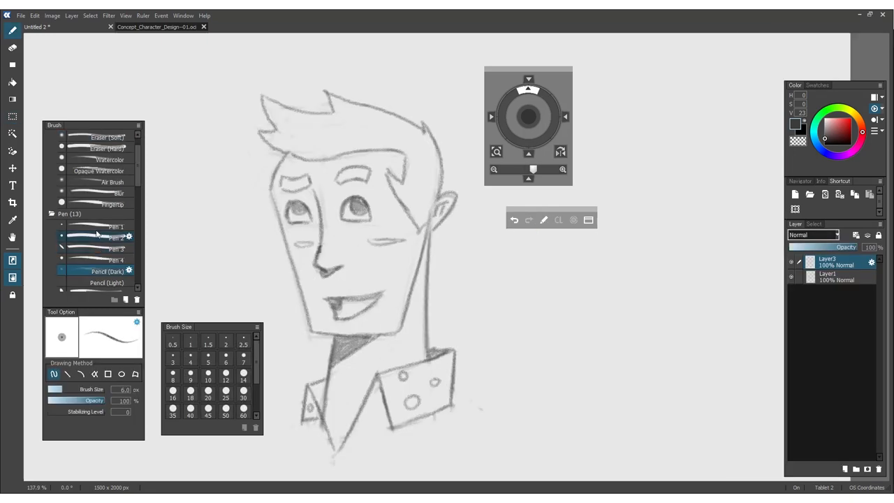
Ink the hair outline with Pen 1 on Layer3, then bring up the Clip Studio Paint and SketchBook sites
left_click(114, 226)
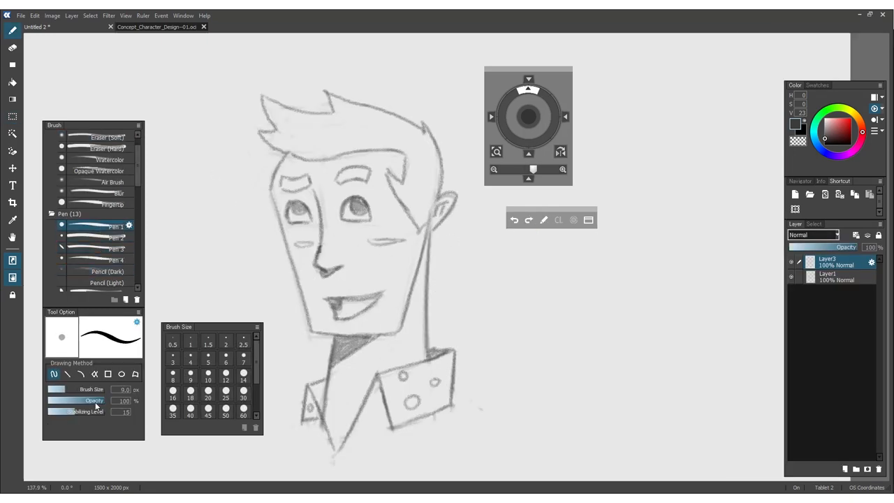
left_click_drag(391, 175, 414, 227)
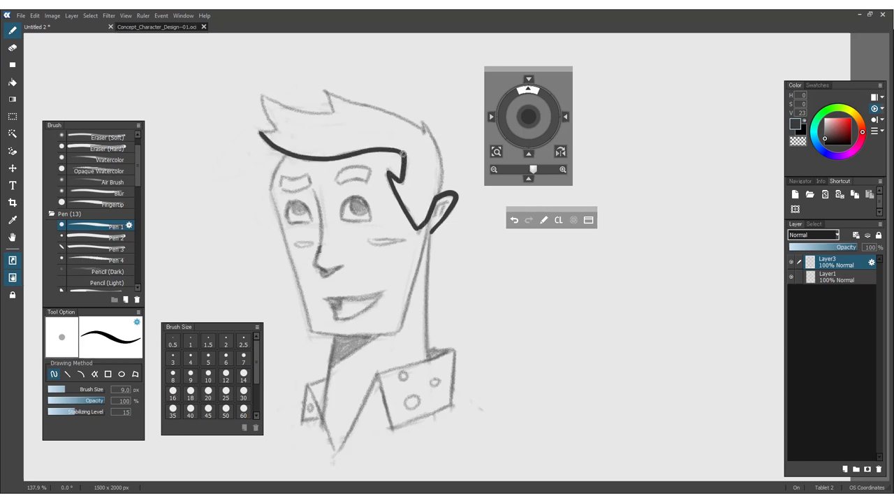
left_click(514, 221)
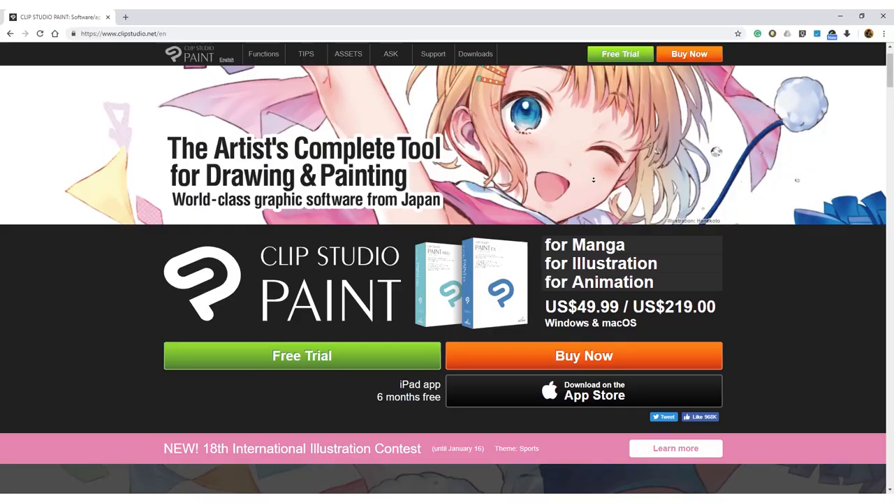
left_click(236, 17)
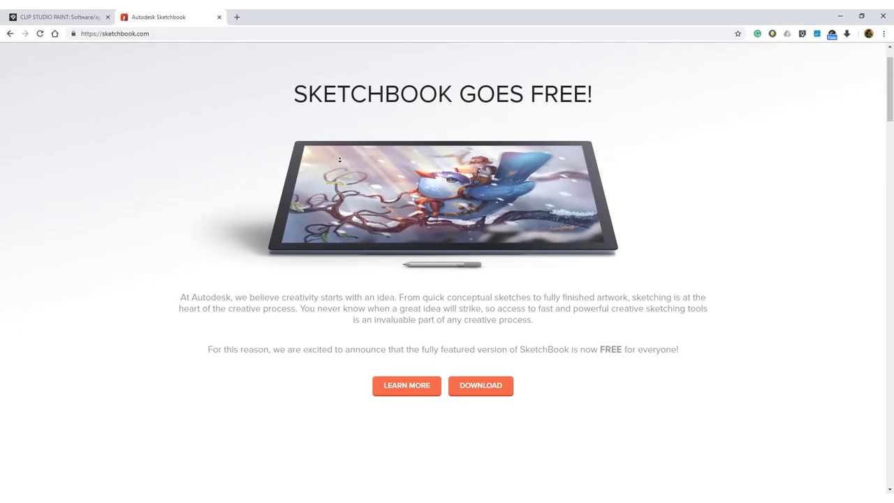